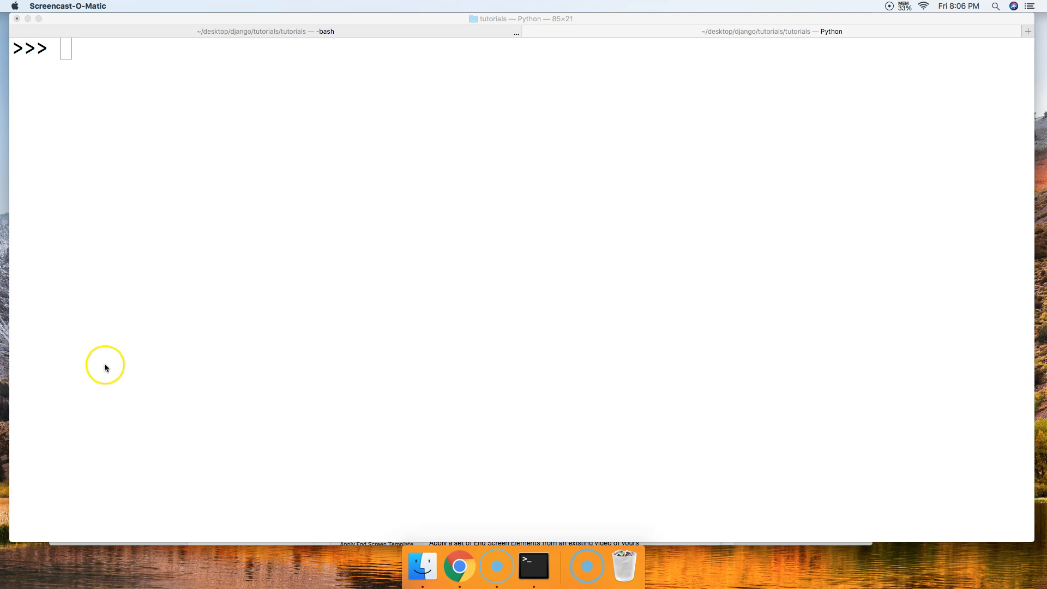
# Step: Focus the Terminal window running the Python shell in the django tutorials folder
pyautogui.click(64, 48)
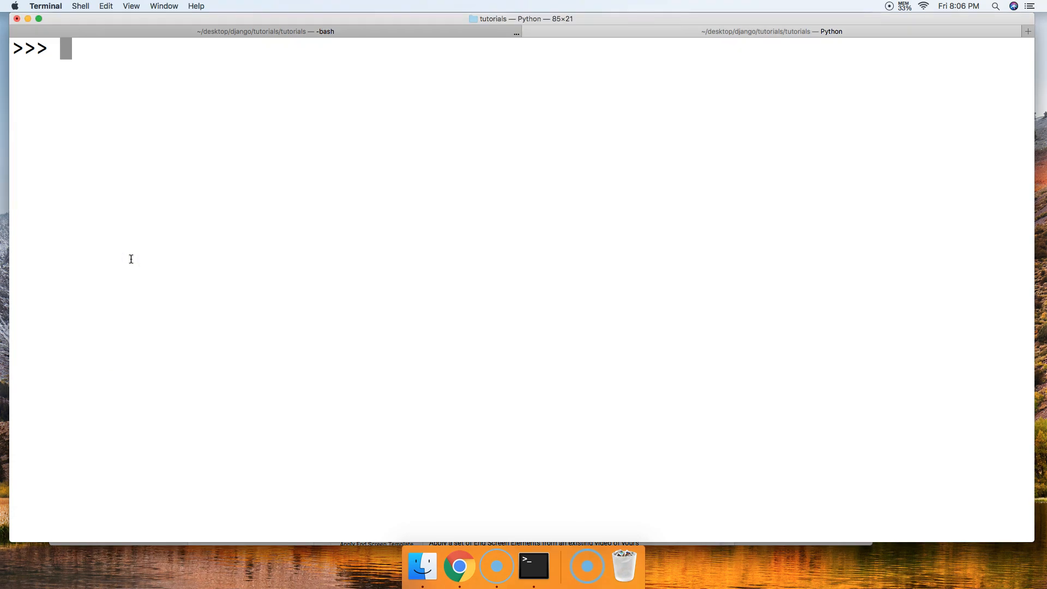
# Step: Assign a = [1, 2, 1, 2, 1, 2, 1, 2, 1] and echo a to confirm its contents
pyautogui.write('a =')
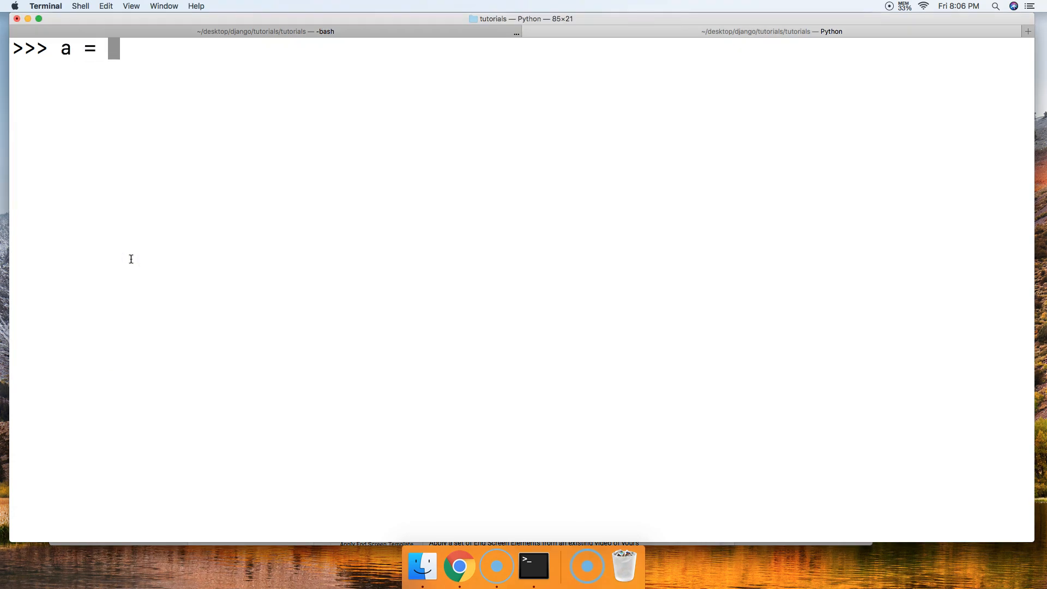
pyautogui.write('[1, 2, 1,')
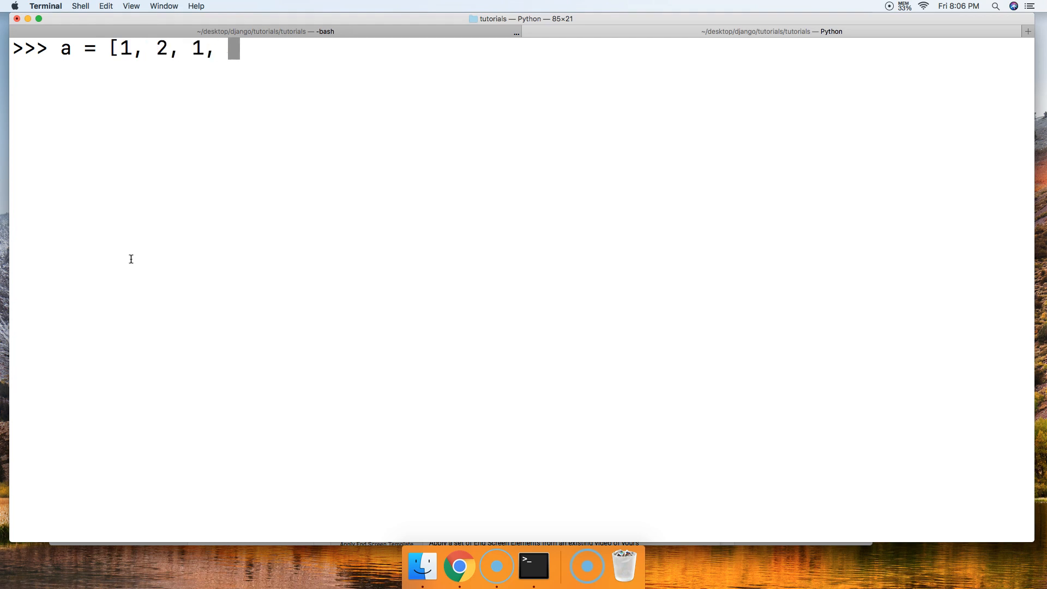
pyautogui.write('2, 1,')
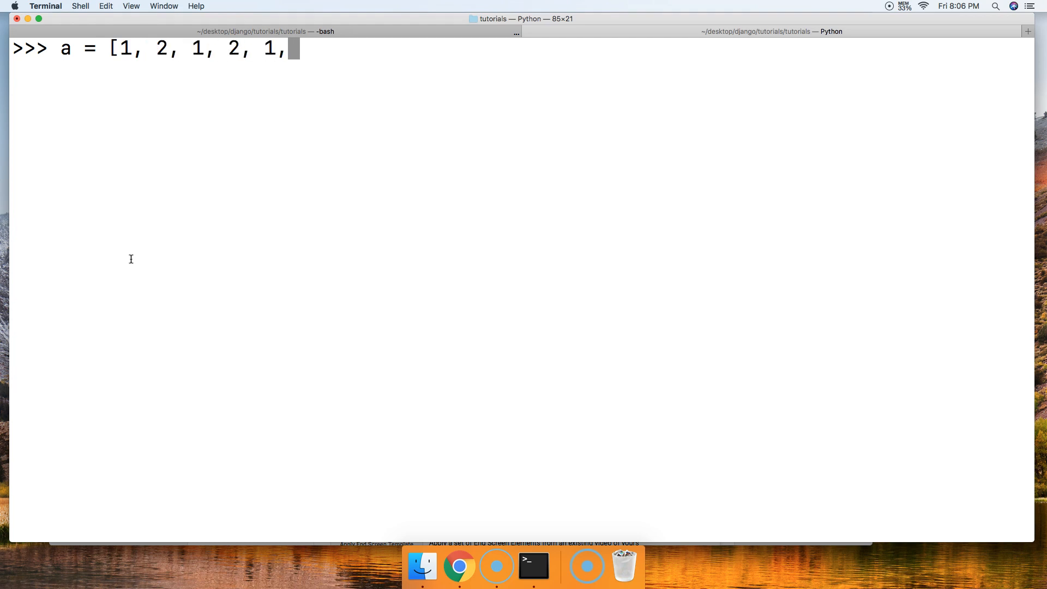
pyautogui.write('2,')
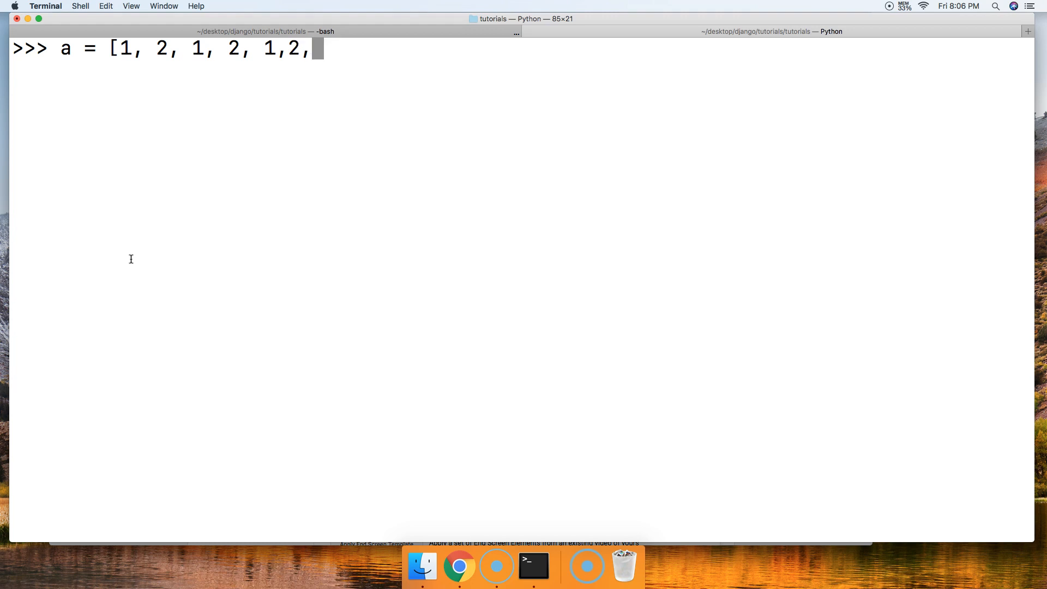
pyautogui.write('1,2 1')
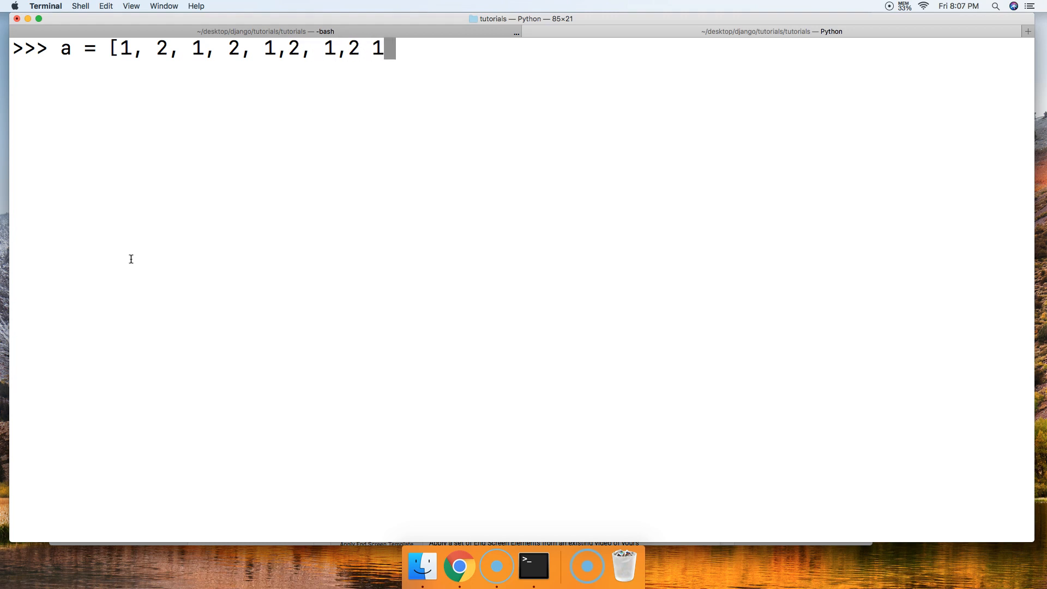
pyautogui.write(',1')
pyautogui.write('a')
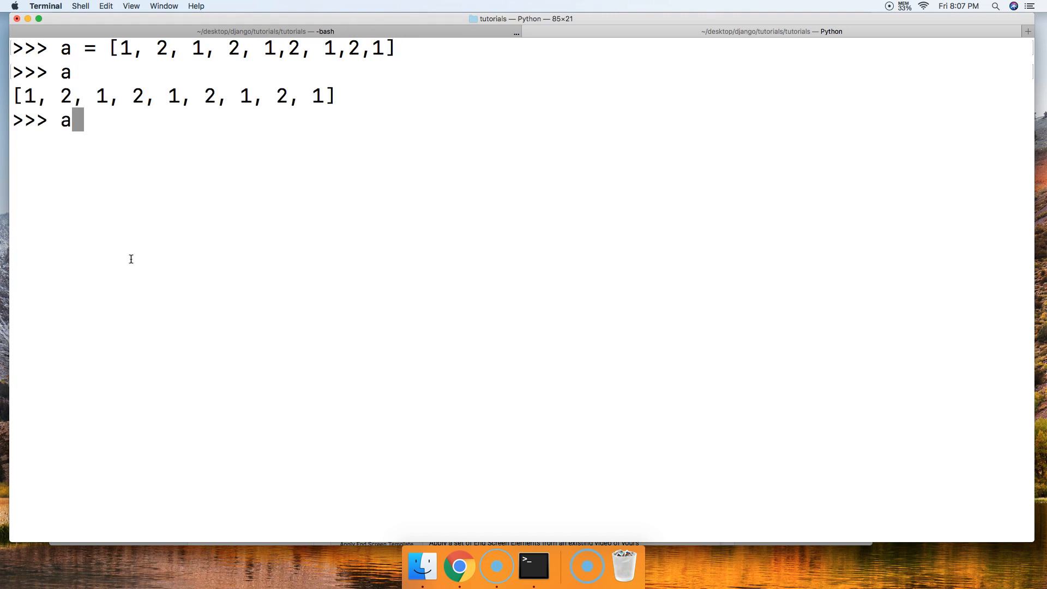
# Step: Run a.count(1) on the list, which returns 5
pyautogui.write('.cou')
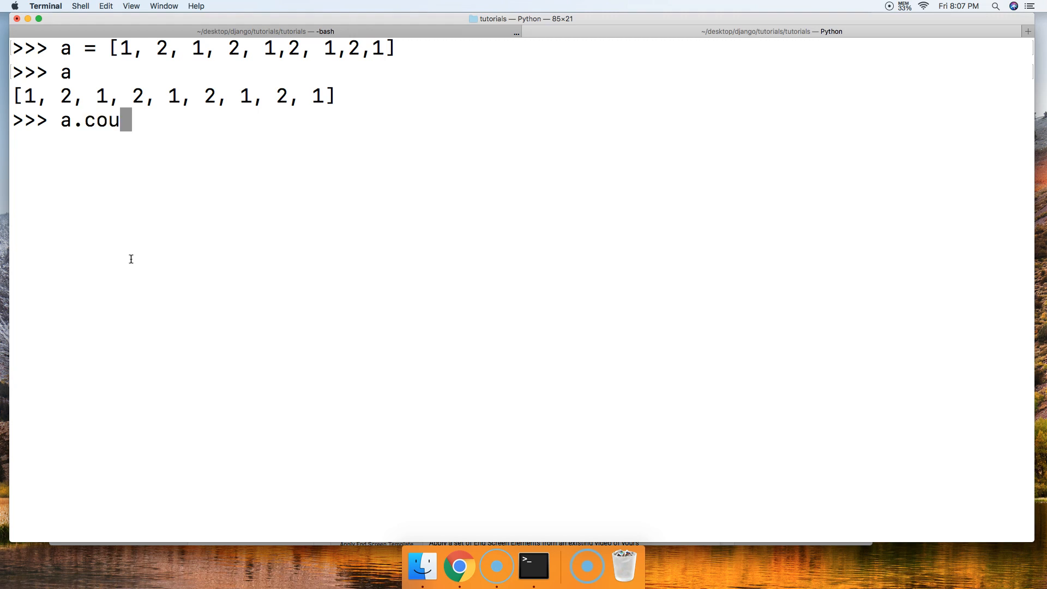
pyautogui.write('nt(')
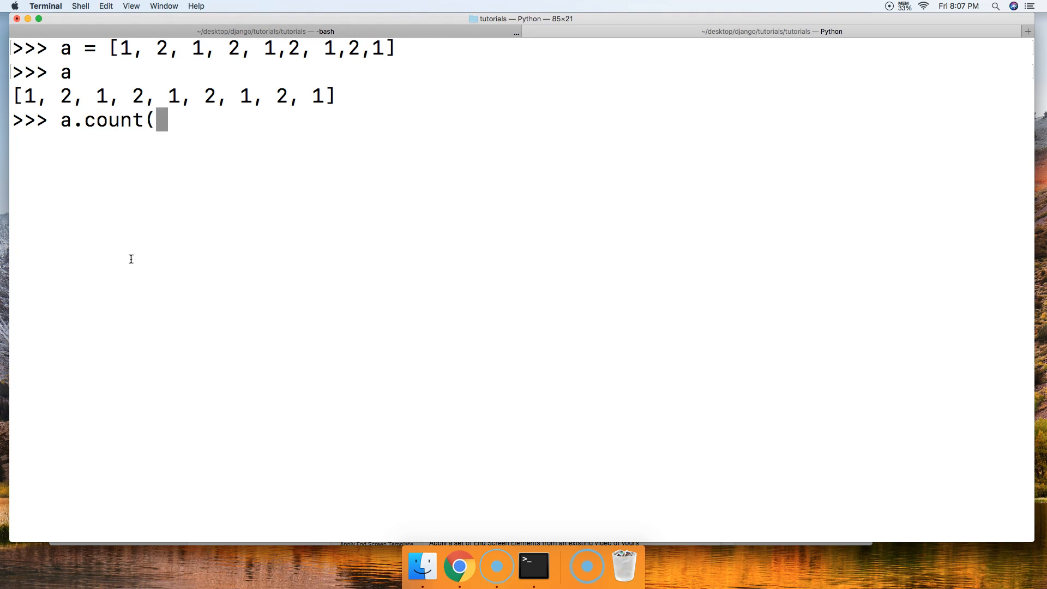
pyautogui.write('1)')
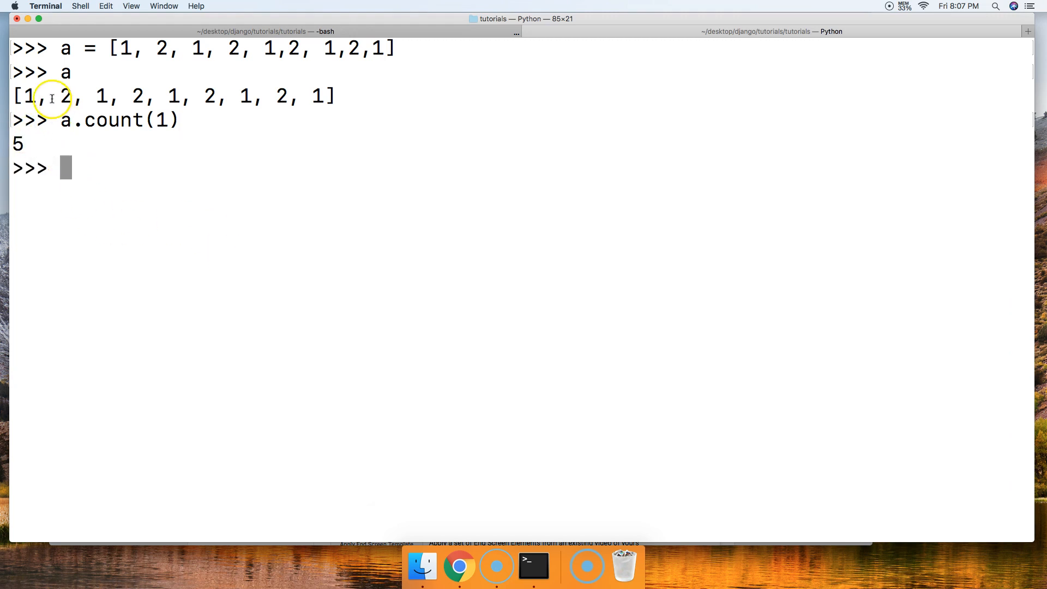
pyautogui.moveTo(246, 97)
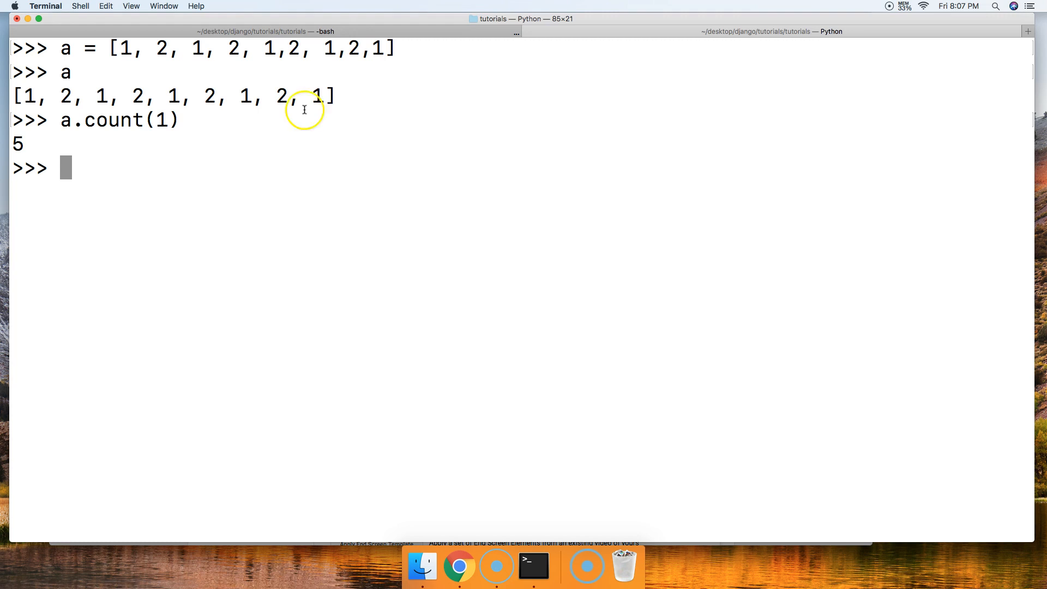
# Step: Run a.count(3), which returns 0, then start typing another a.count call
pyautogui.write('a.')
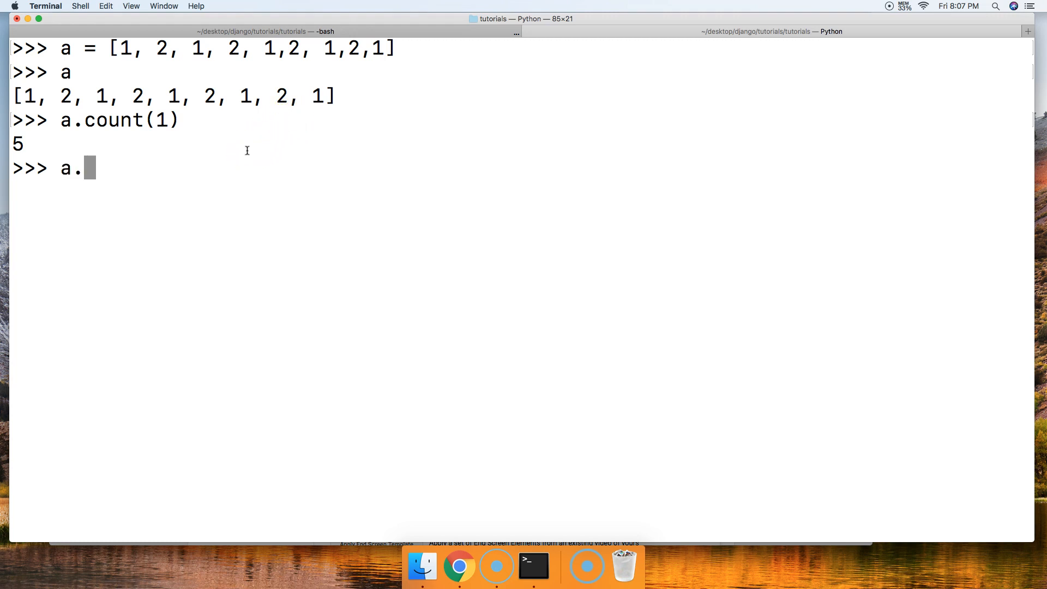
pyautogui.write('count(')
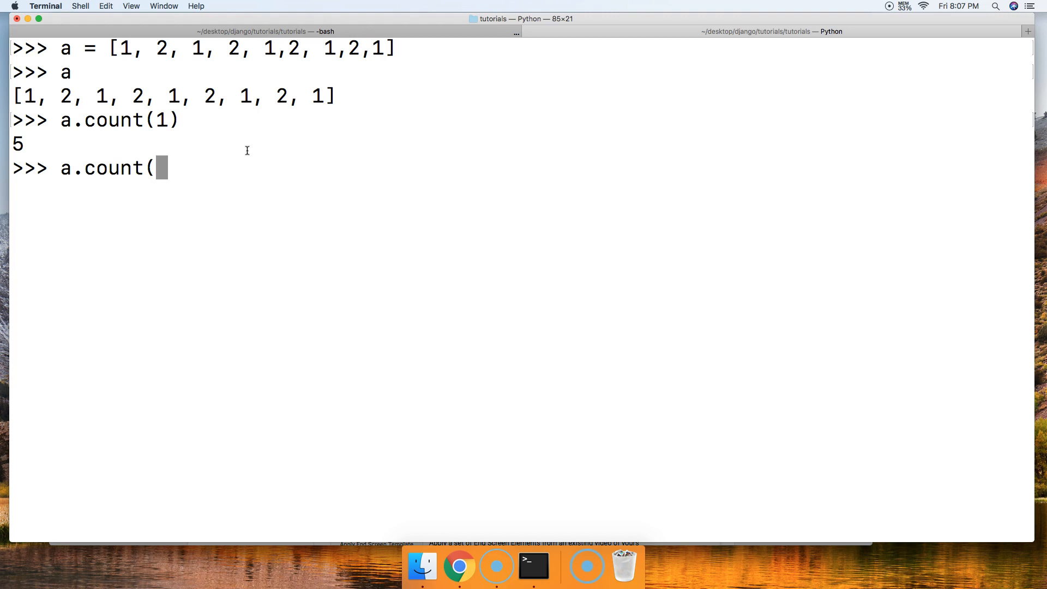
pyautogui.write('3)')
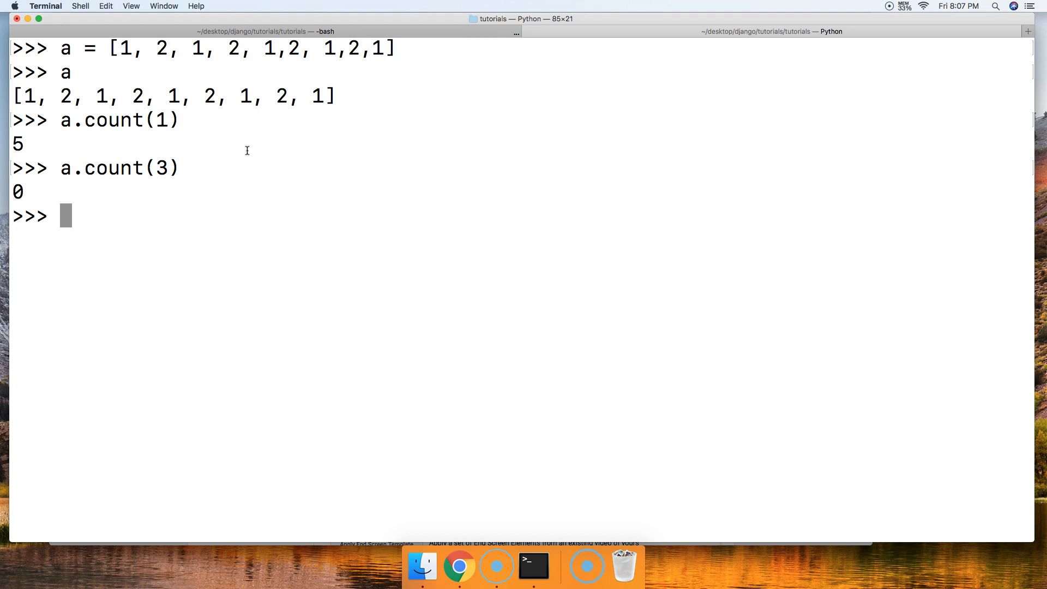
pyautogui.write('a.count')
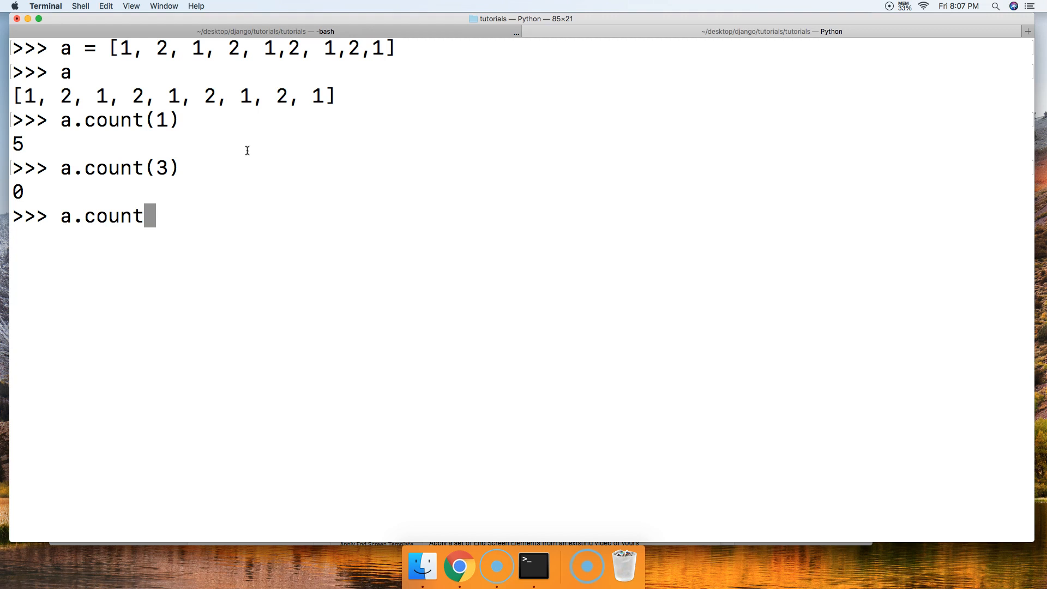